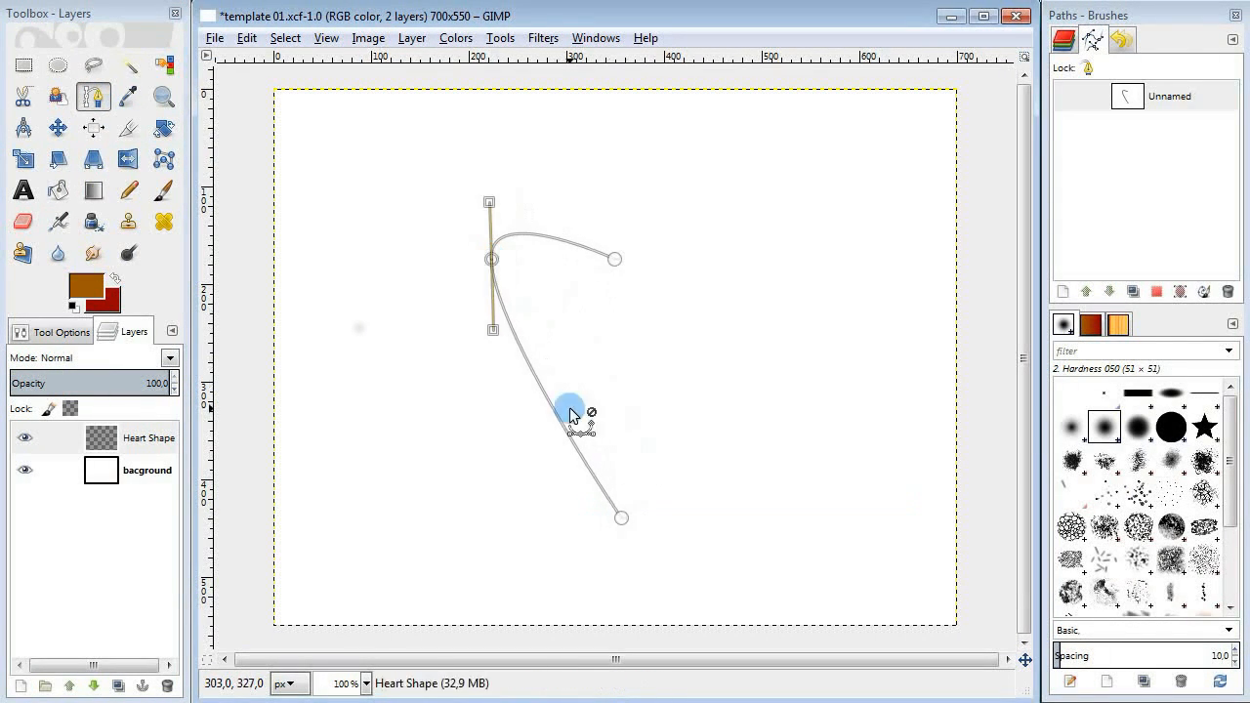
- Bend the left side and round the upper right lobe into a heart curve
{"action": "left_click_drag", "start_coordinate": [570, 410], "coordinate": [738, 297]}
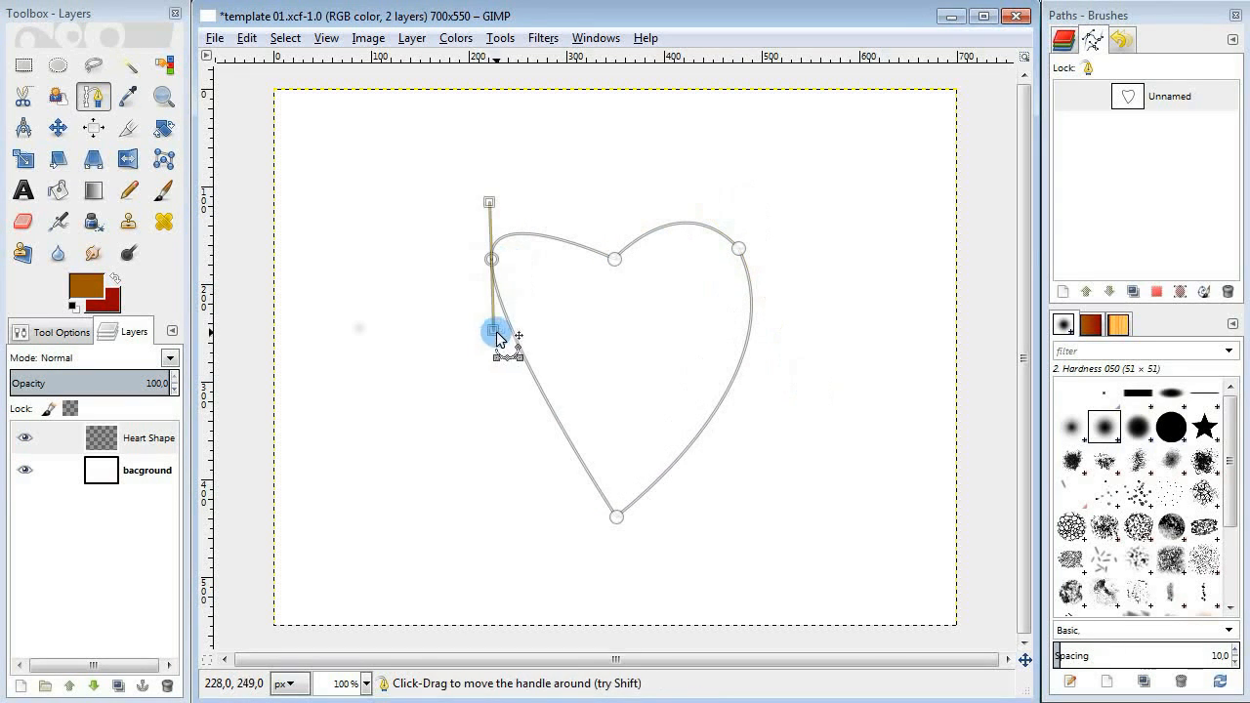
{"action": "left_click_drag", "start_coordinate": [498, 330], "coordinate": [770, 269]}
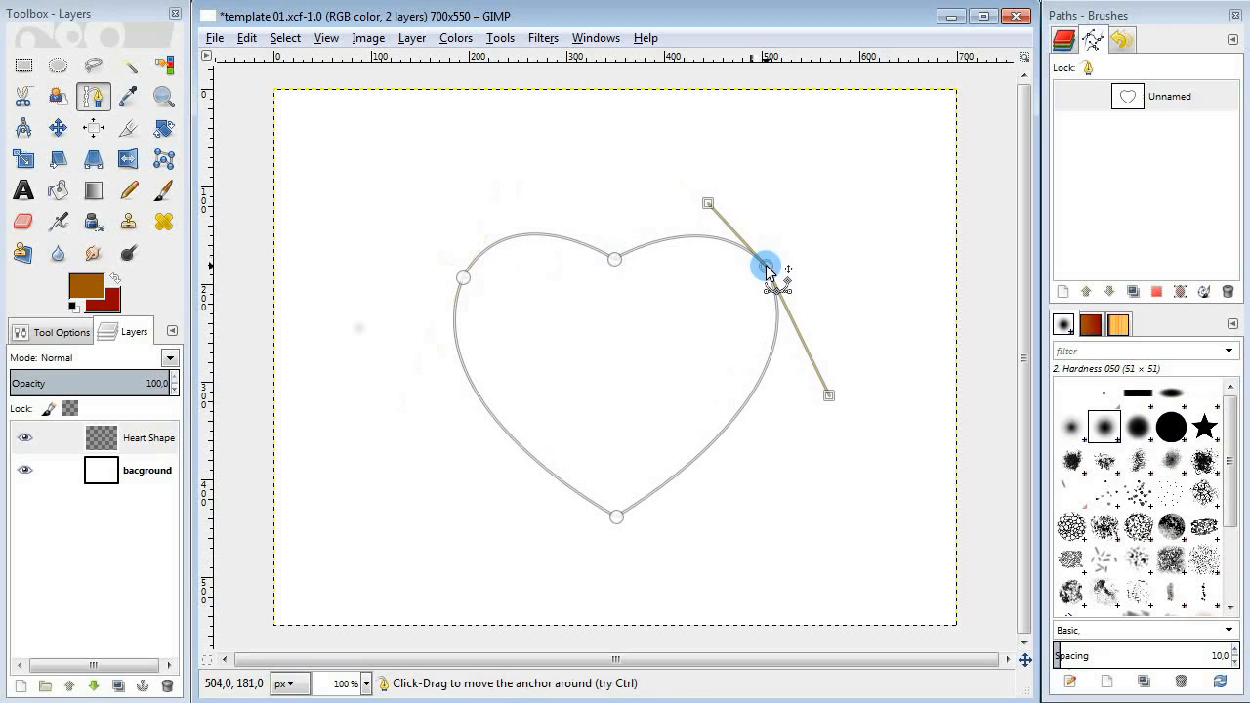
- Stroke the heart path via Edit > Stroke Path with a 12 px black line
{"action": "left_click", "coordinate": [247, 37]}
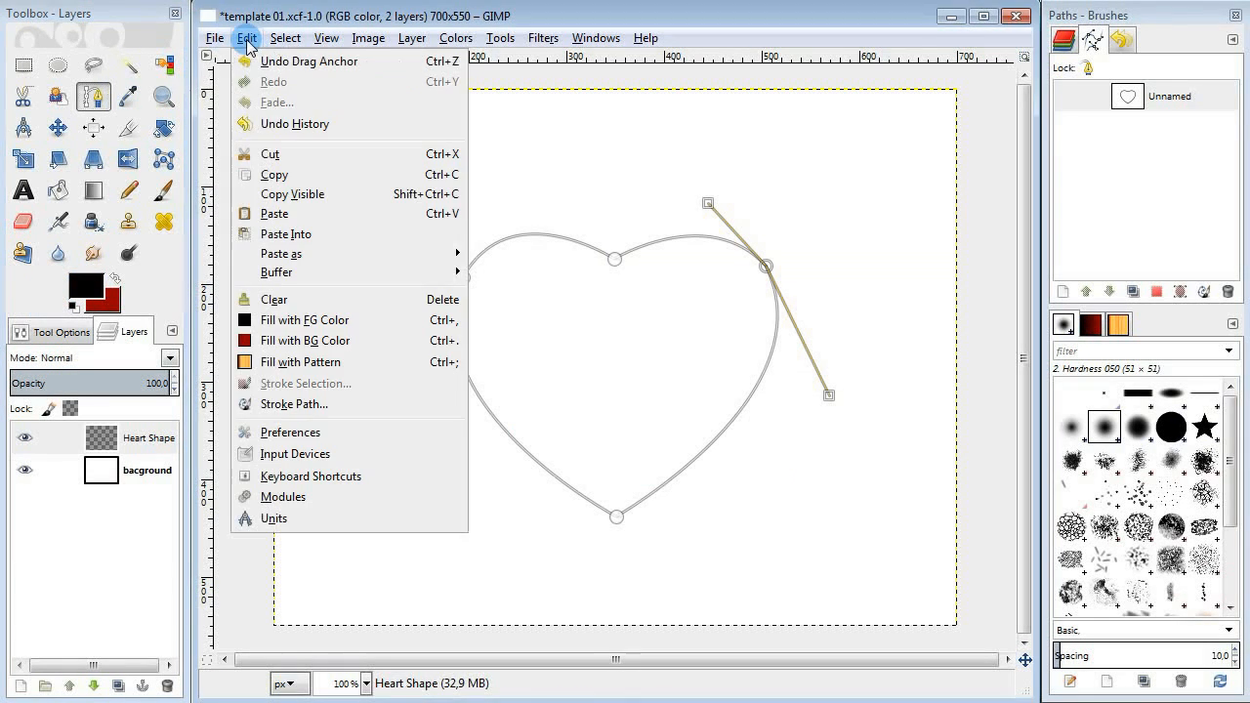
{"action": "left_click", "coordinate": [292, 404]}
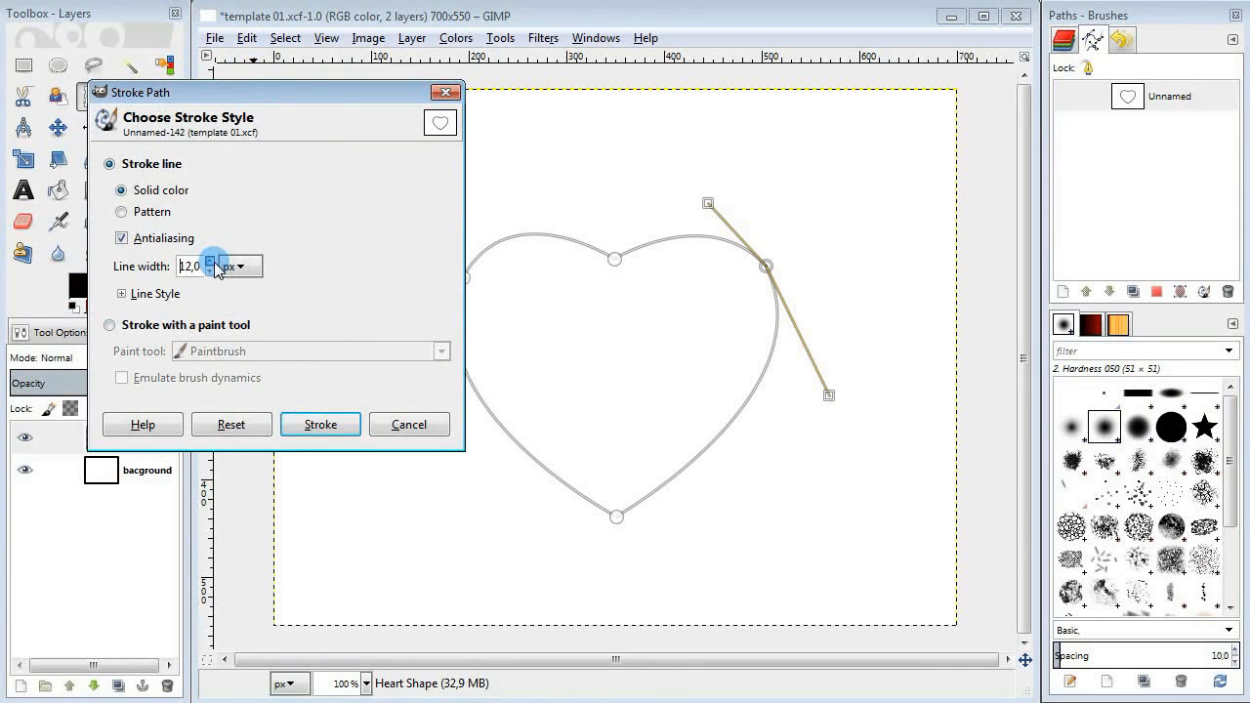
{"action": "left_click", "coordinate": [121, 293]}
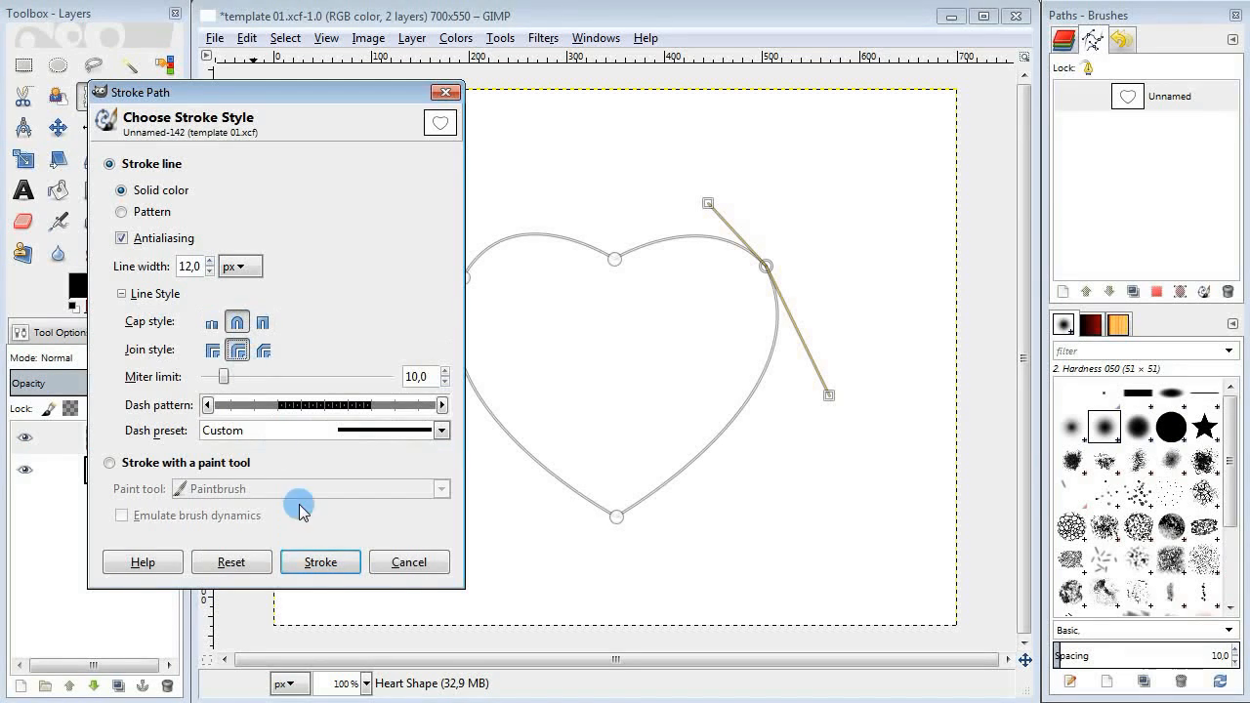
{"action": "left_click", "coordinate": [321, 563]}
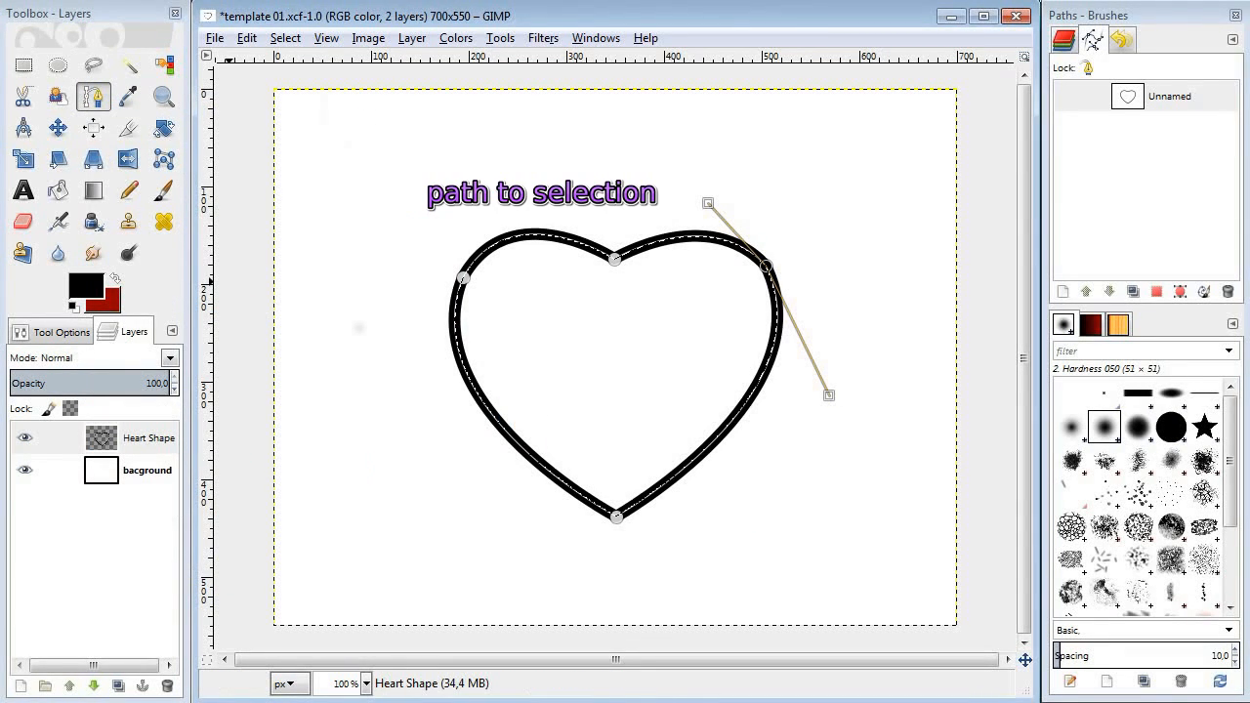
- Create the new Heart Color layer for the red fill
{"action": "left_click", "coordinate": [12, 687]}
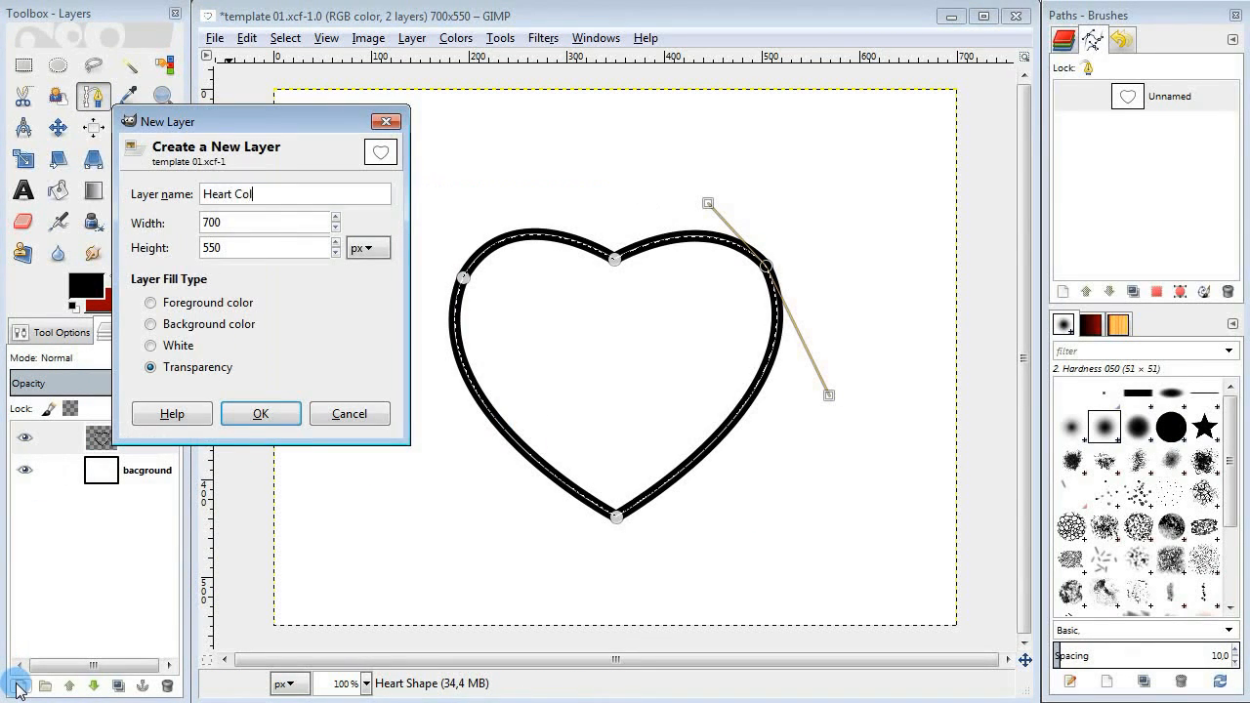
{"action": "left_click", "coordinate": [262, 414]}
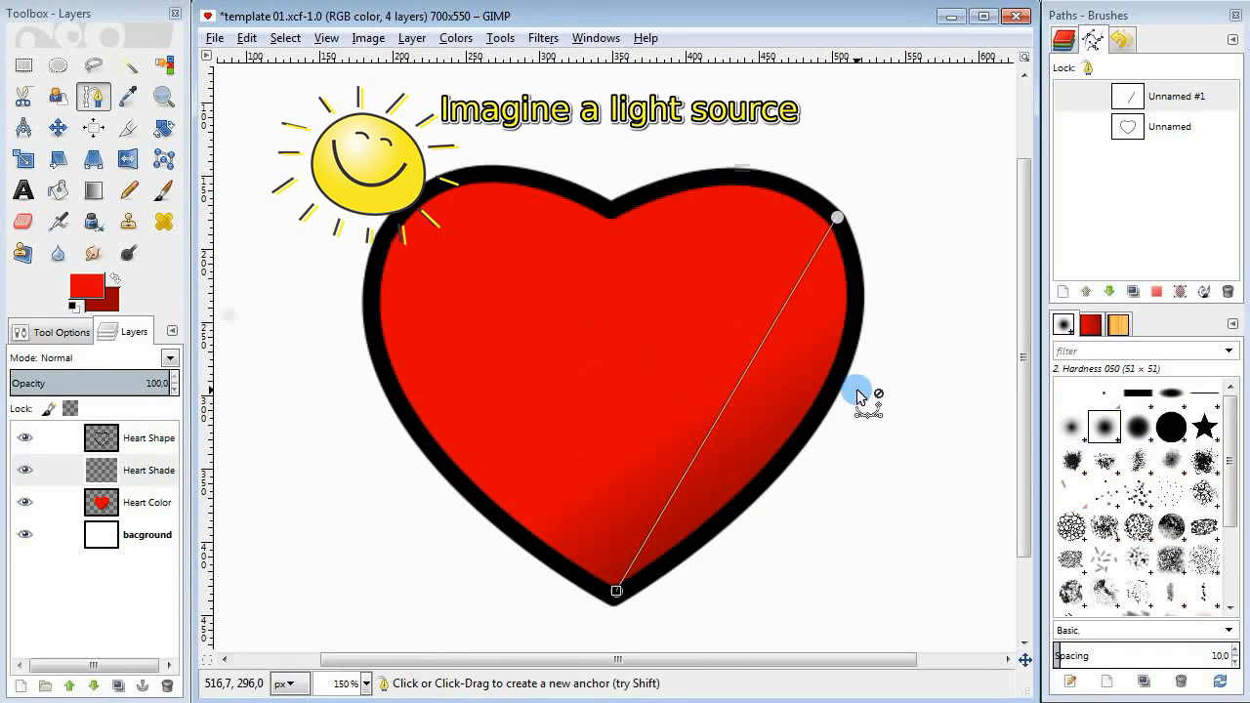
- Curve a shading path along the heart's right edge on the Heart Shade layer
{"action": "left_click_drag", "start_coordinate": [858, 387], "coordinate": [746, 398]}
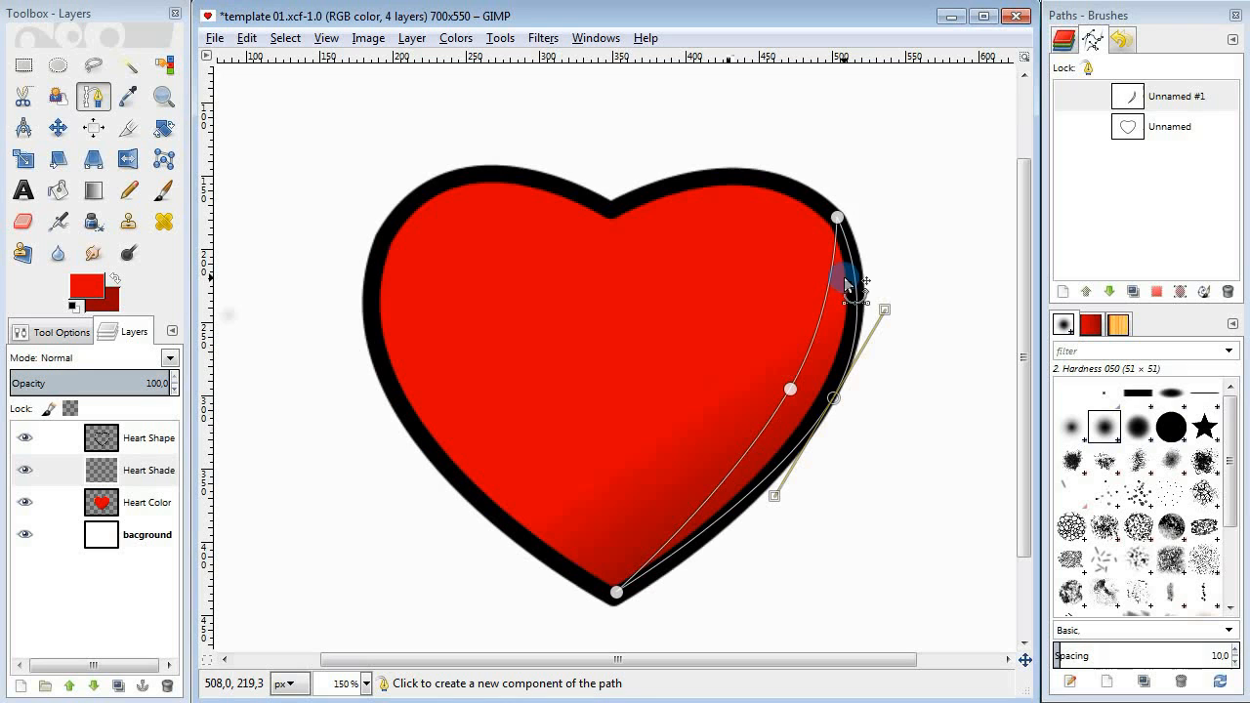
{"action": "left_click", "coordinate": [82, 290]}
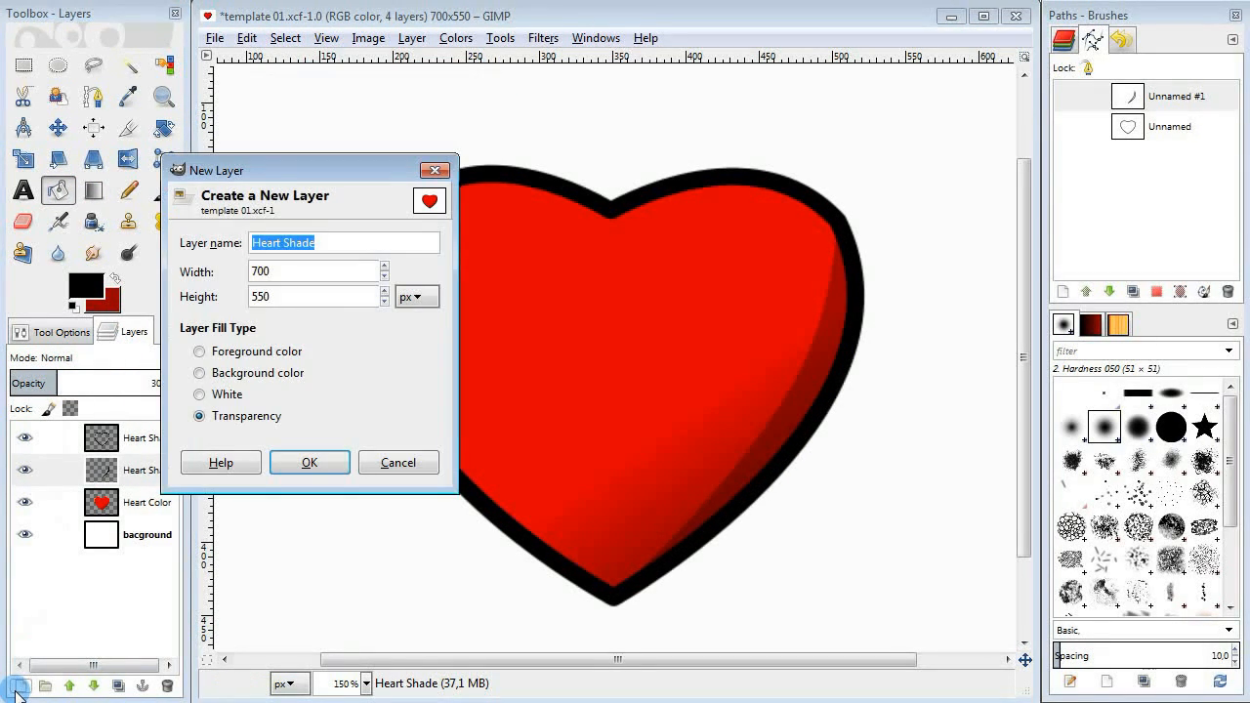
- Rename the new layer to Heart Highlight
{"action": "left_click", "coordinate": [308, 461]}
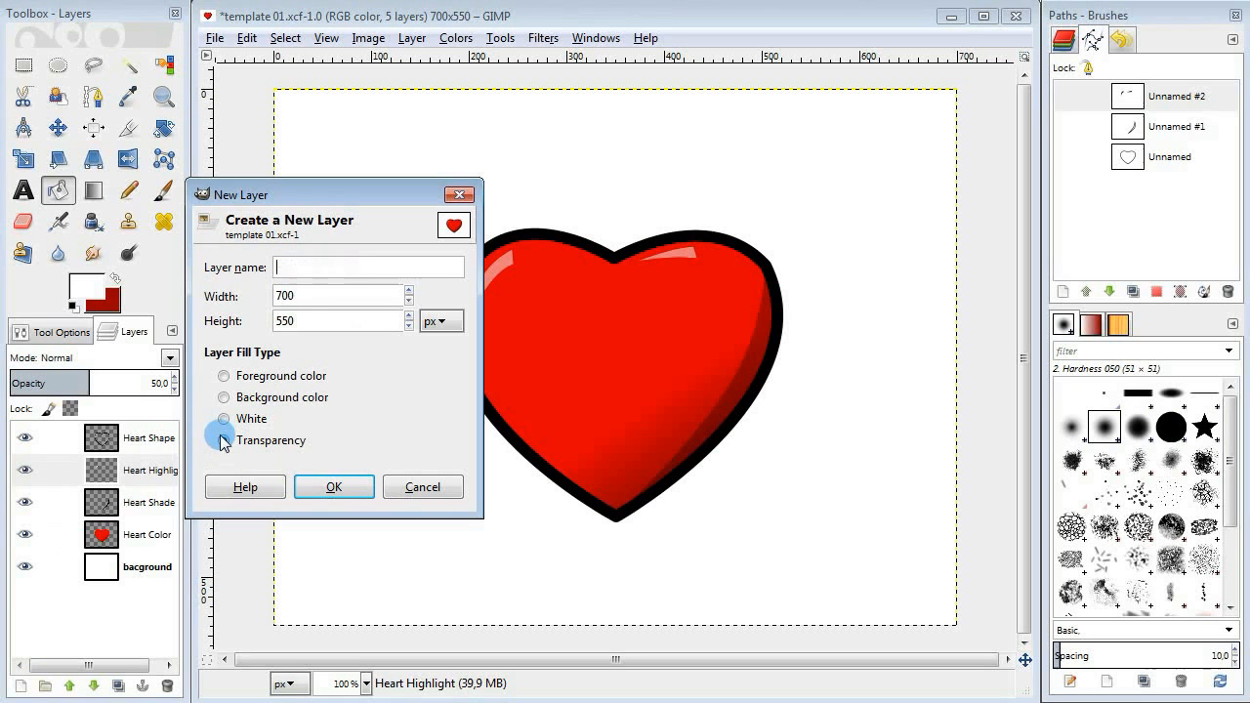
- Make the new Arrow Shape layer's fill transparent
{"action": "left_click", "coordinate": [332, 486]}
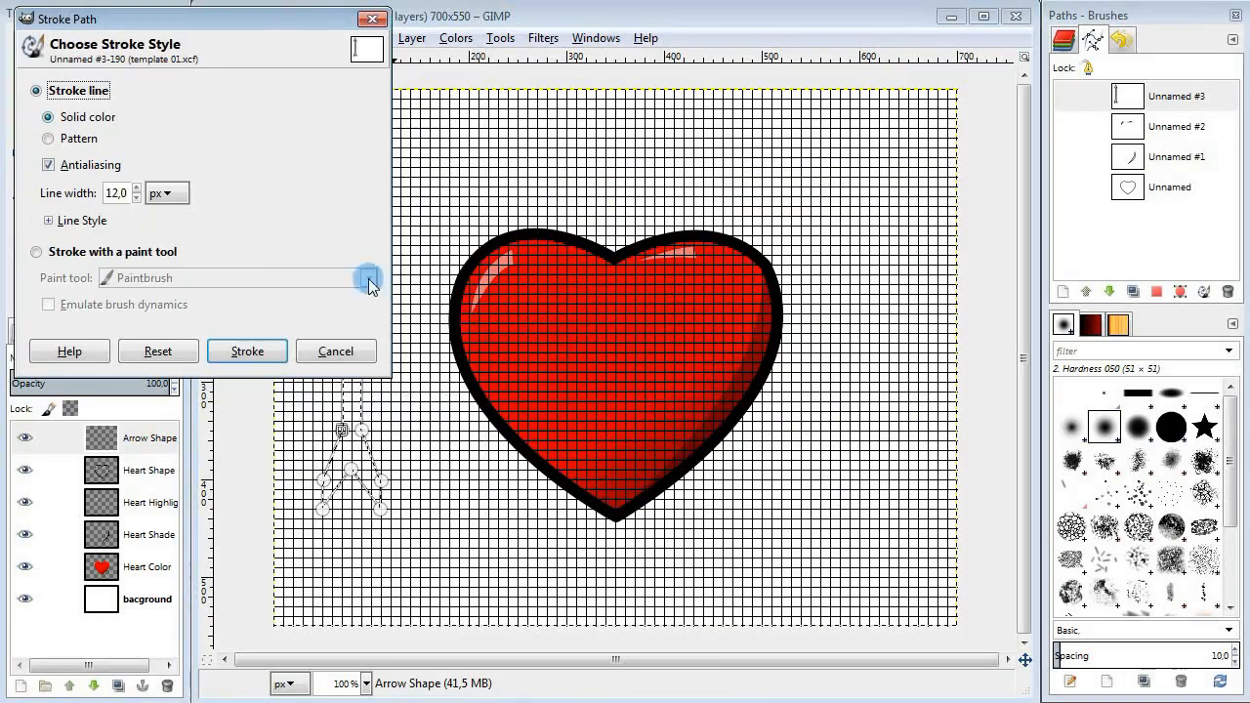
- Stroke the arrow outline black and set the foreground colour to orange ac5500
{"action": "left_click", "coordinate": [246, 351]}
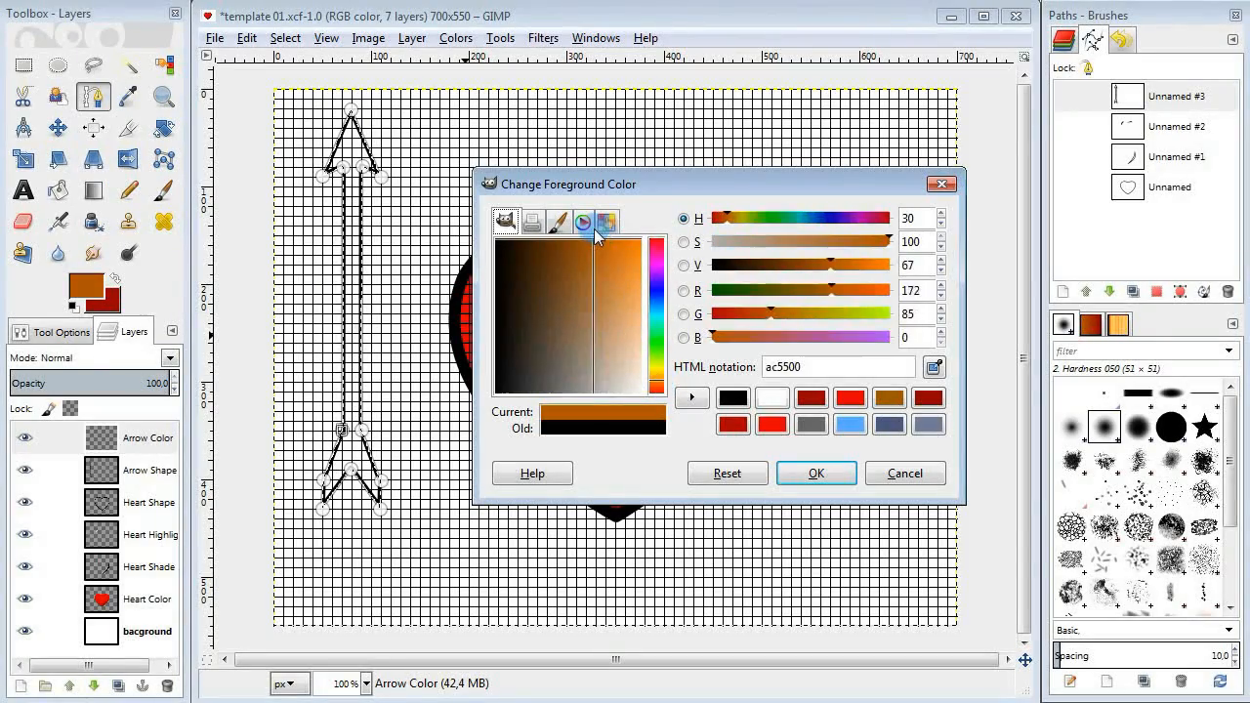
{"action": "left_click", "coordinate": [816, 472]}
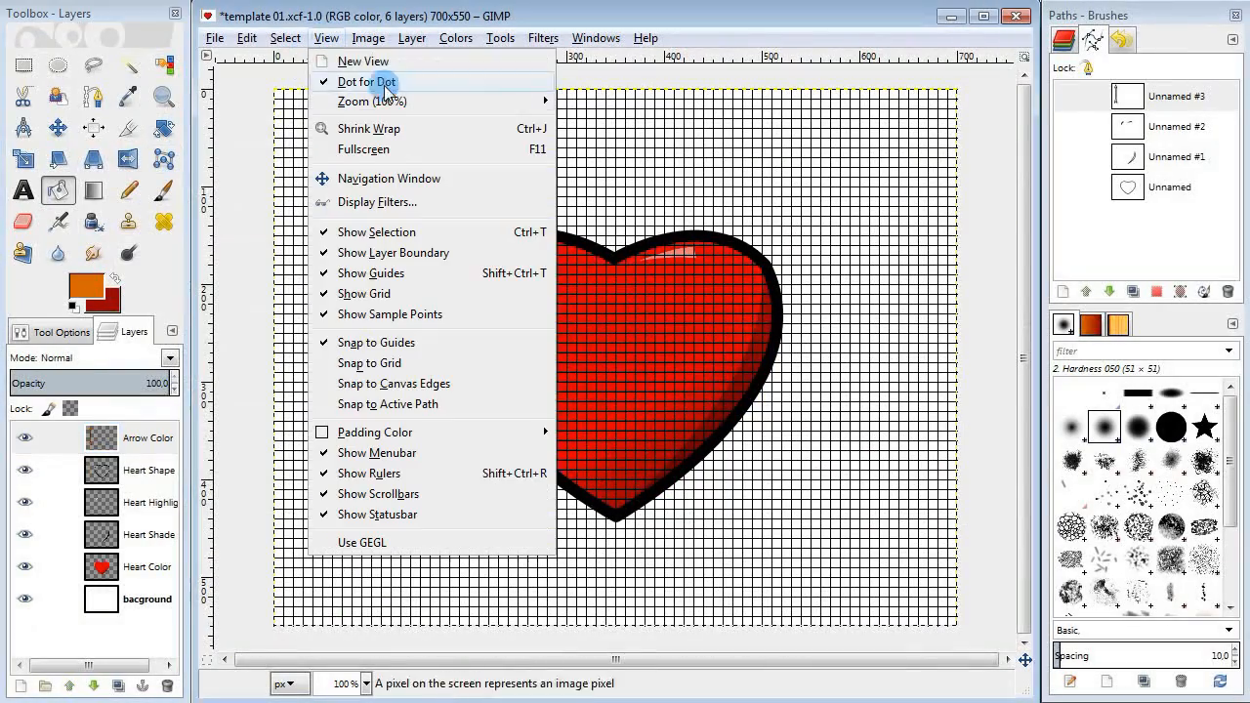
- Hide the grid and scale the arrow up to extend past both sides of the heart
{"action": "left_click", "coordinate": [410, 37]}
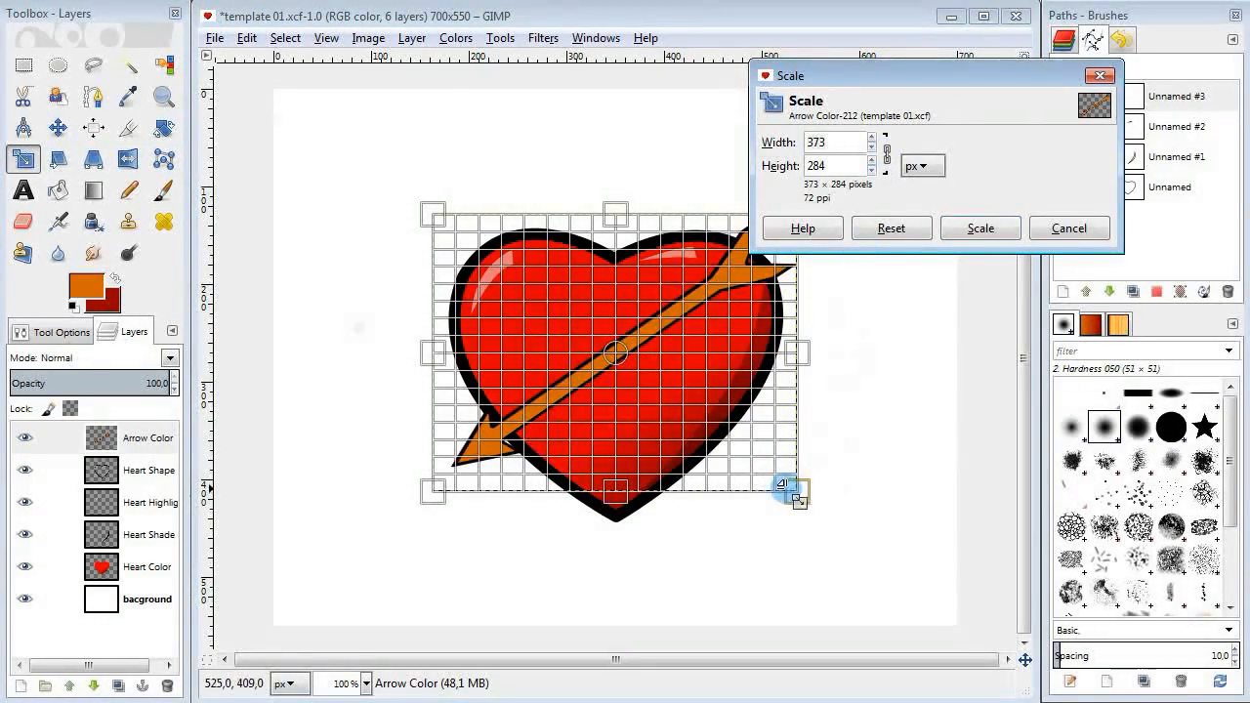
{"action": "left_click_drag", "start_coordinate": [791, 489], "coordinate": [635, 342]}
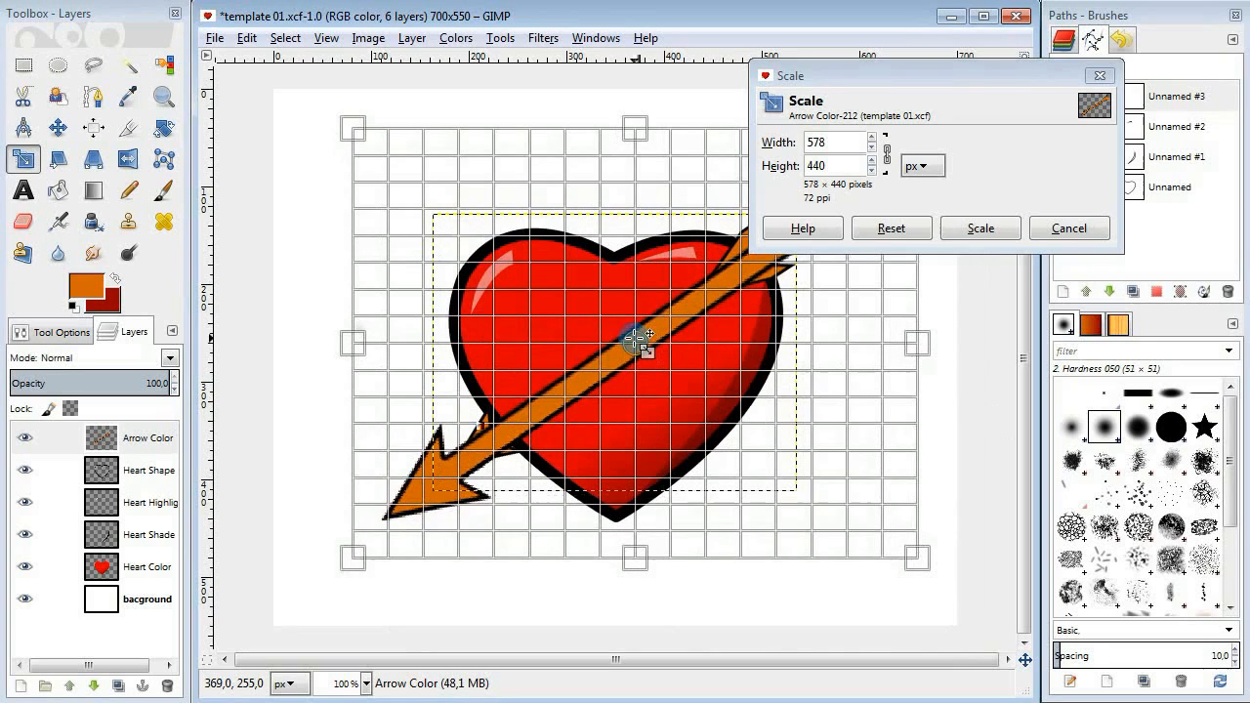
{"action": "left_click", "coordinate": [980, 226]}
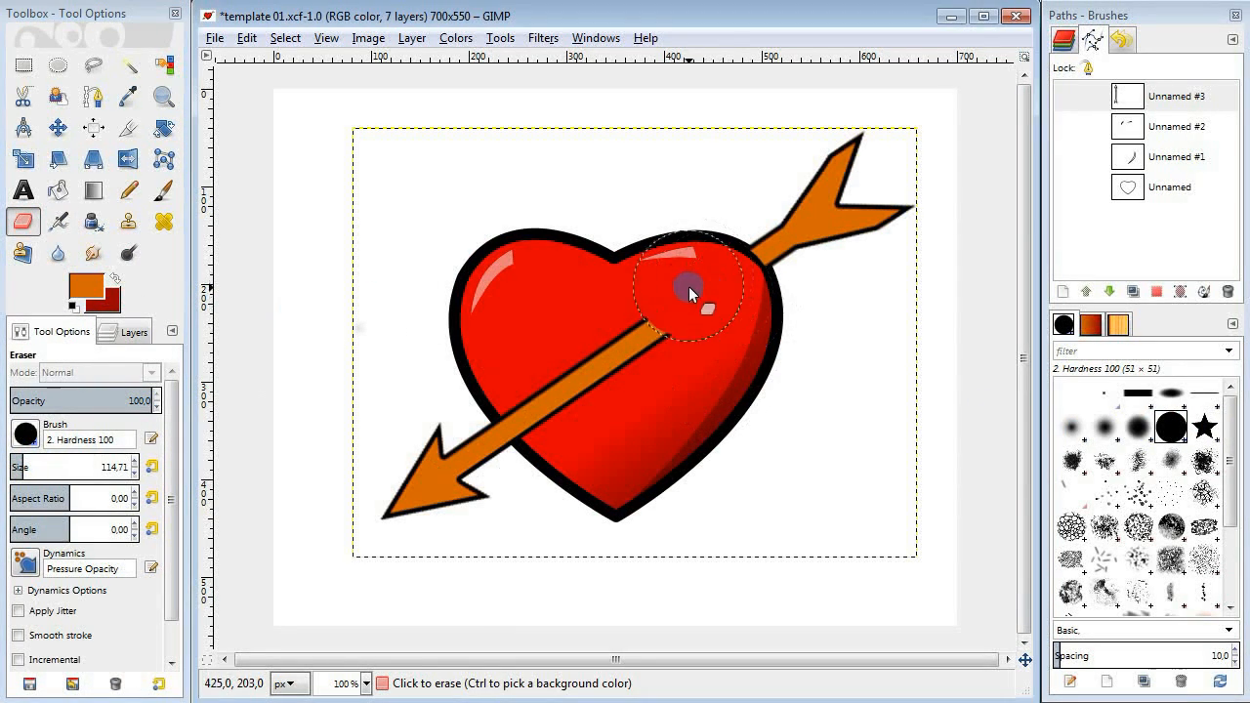
- Erase the front arrow copy where it passes behind the heart and check layer visibility
{"action": "left_click_drag", "start_coordinate": [688, 293], "coordinate": [676, 109]}
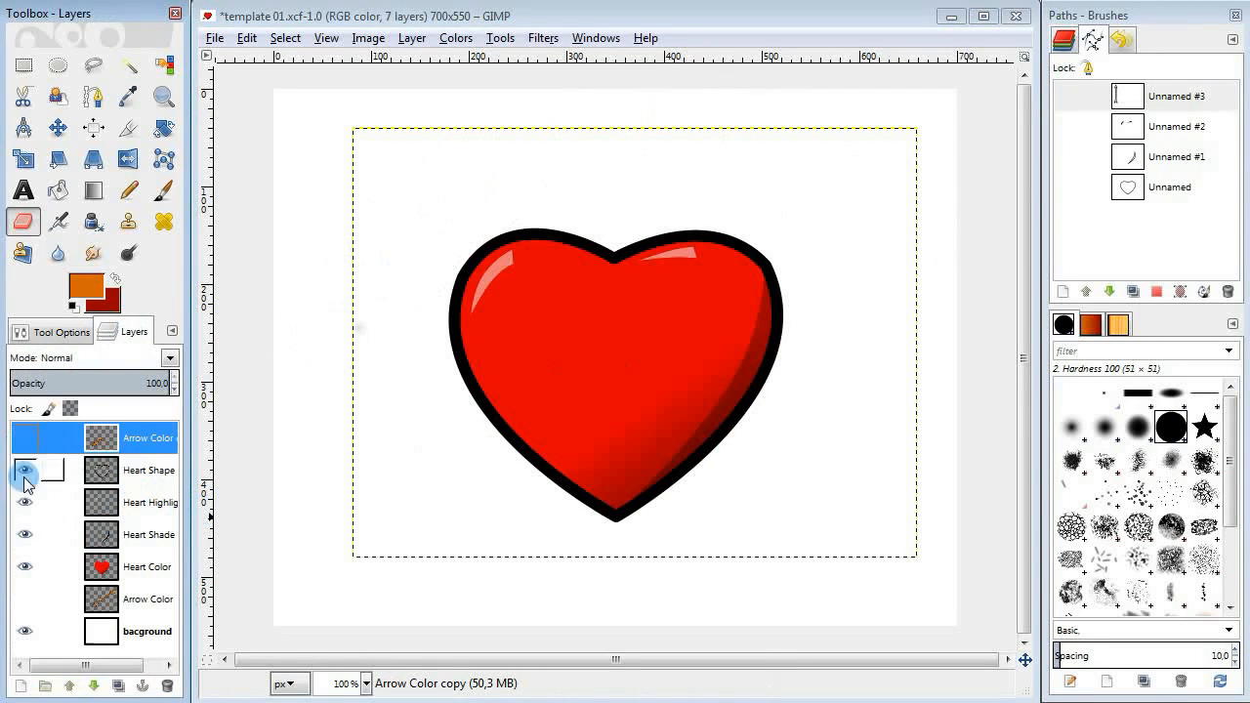
{"action": "left_click", "coordinate": [24, 471]}
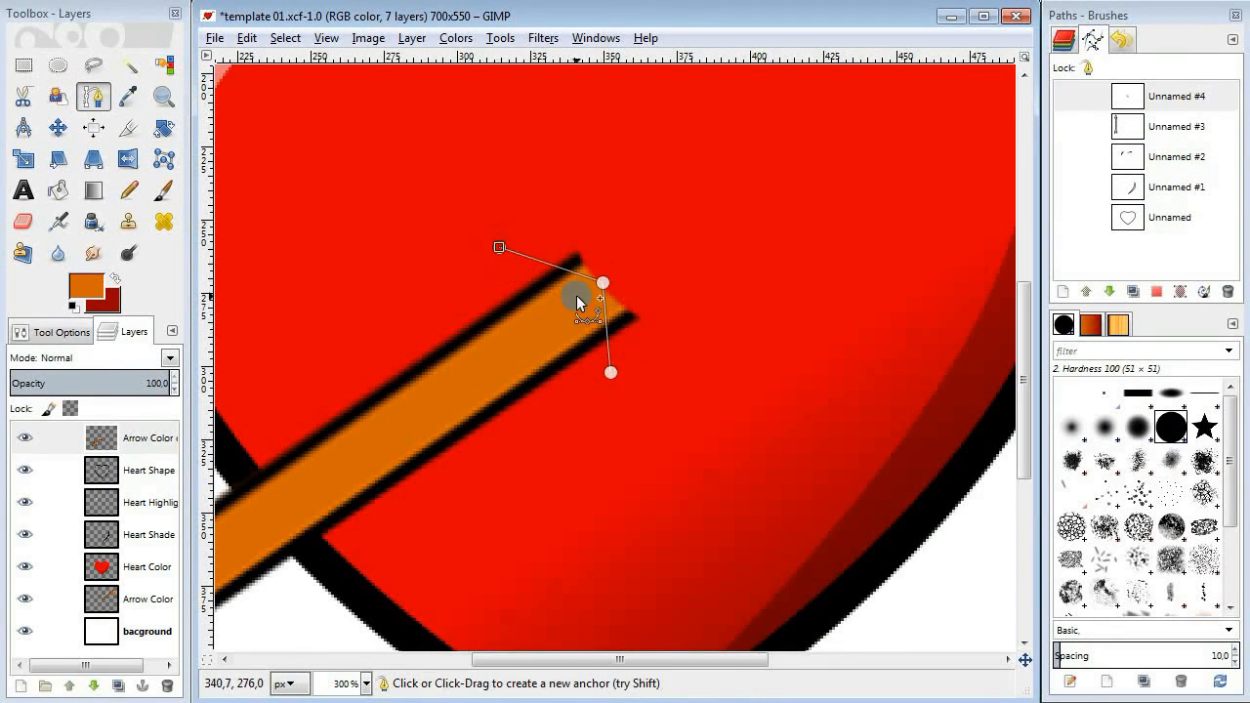
- Curve a path around the shaft end and stroke it black at 8 px
{"action": "left_click_drag", "start_coordinate": [578, 301], "coordinate": [557, 277]}
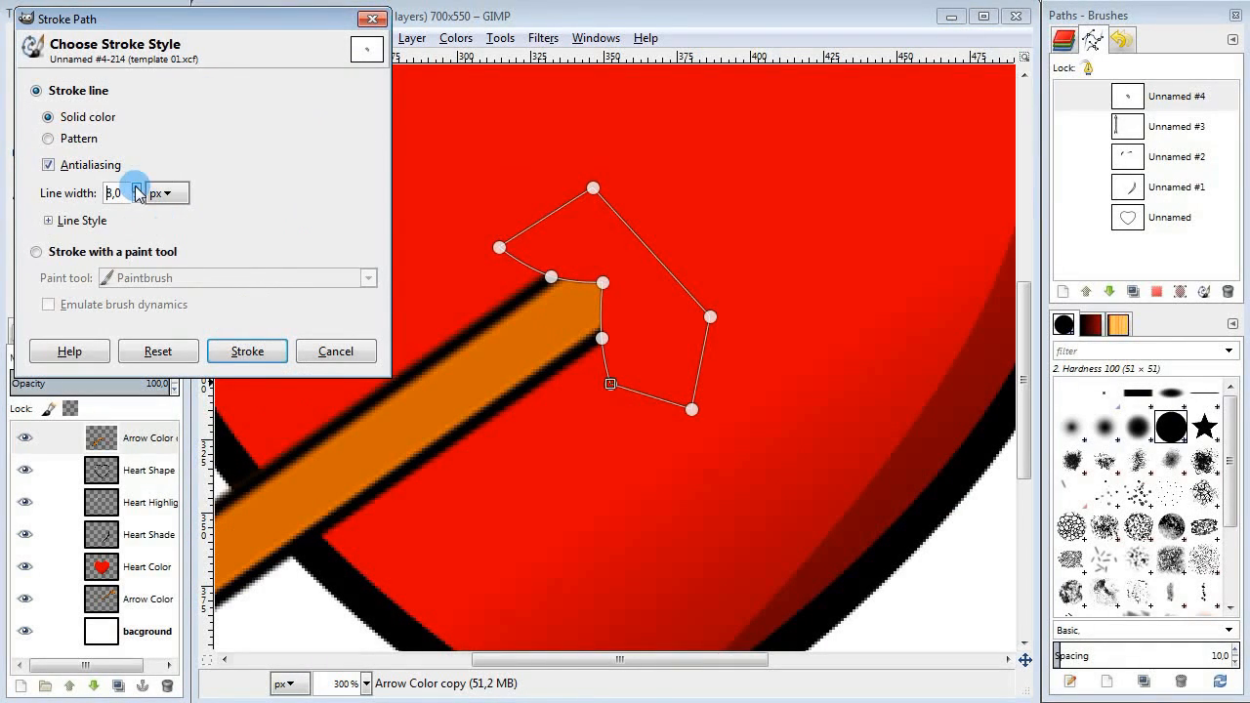
{"action": "left_click", "coordinate": [246, 352]}
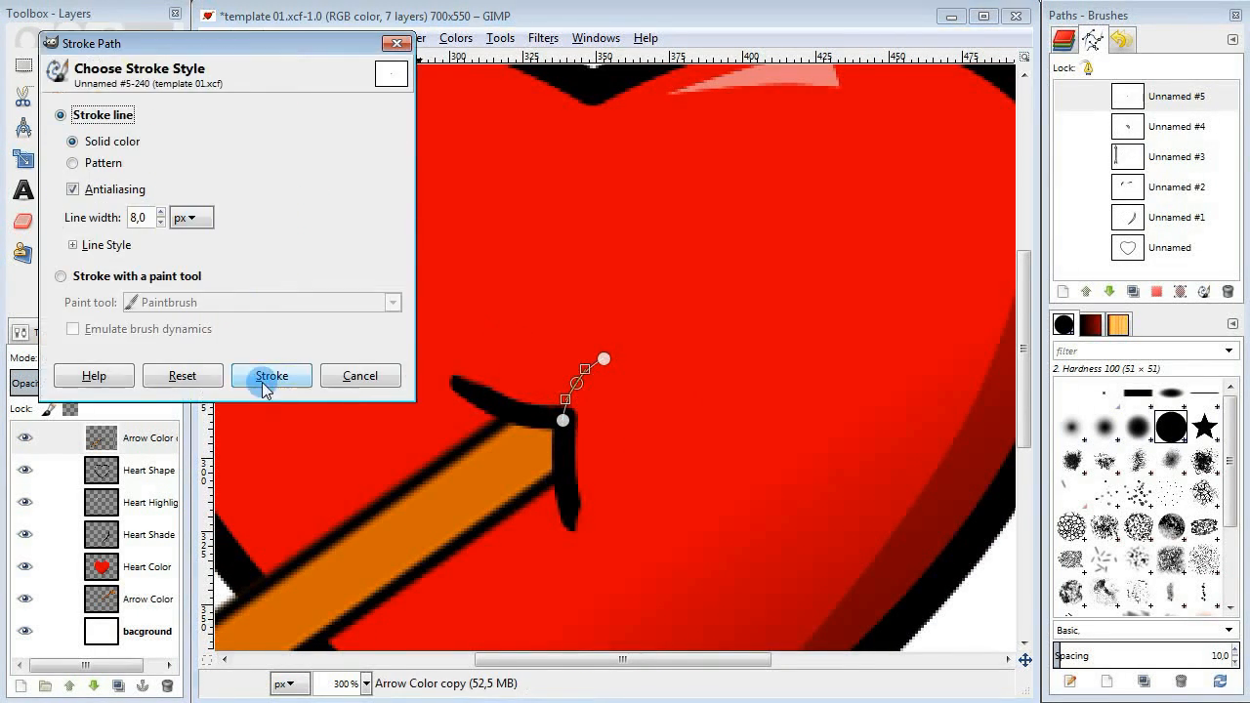
{"action": "left_click", "coordinate": [269, 375]}
{"action": "type", "text": "Arrow Shad"}
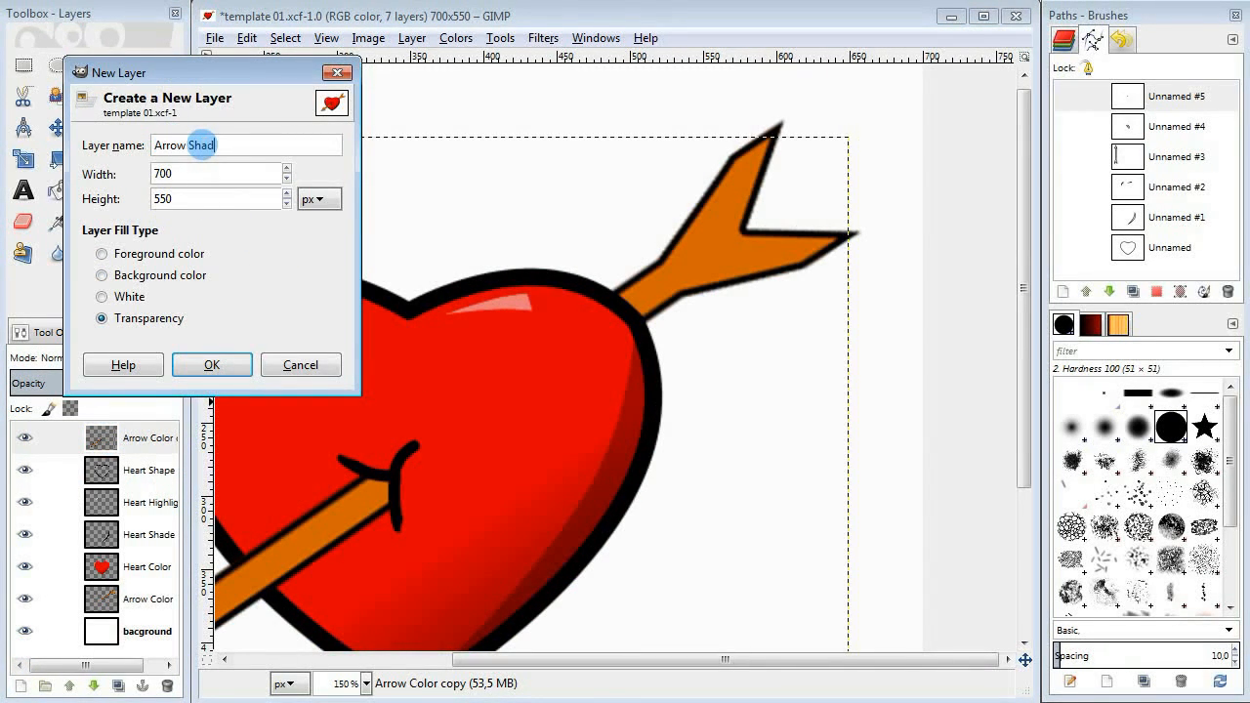
- Add an Arrow Shade layer with darker orange shading, then an Arrow Highlight layer
{"action": "left_click", "coordinate": [211, 365]}
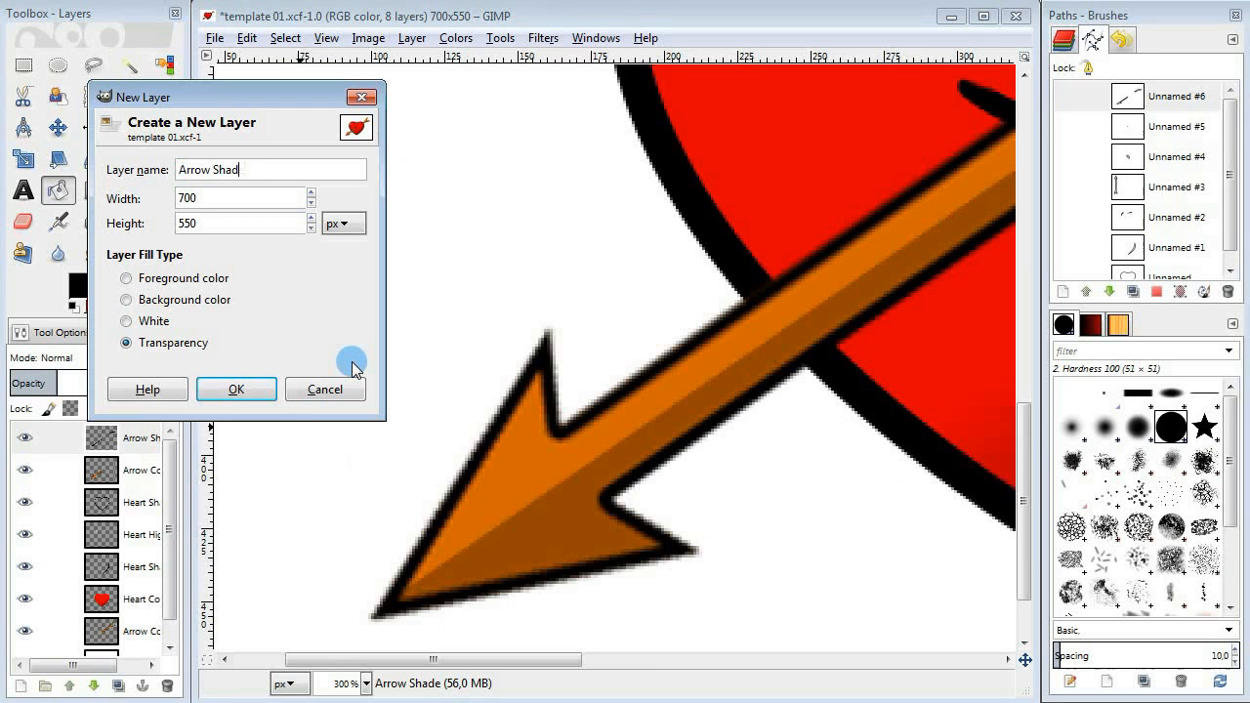
{"action": "left_click", "coordinate": [234, 389]}
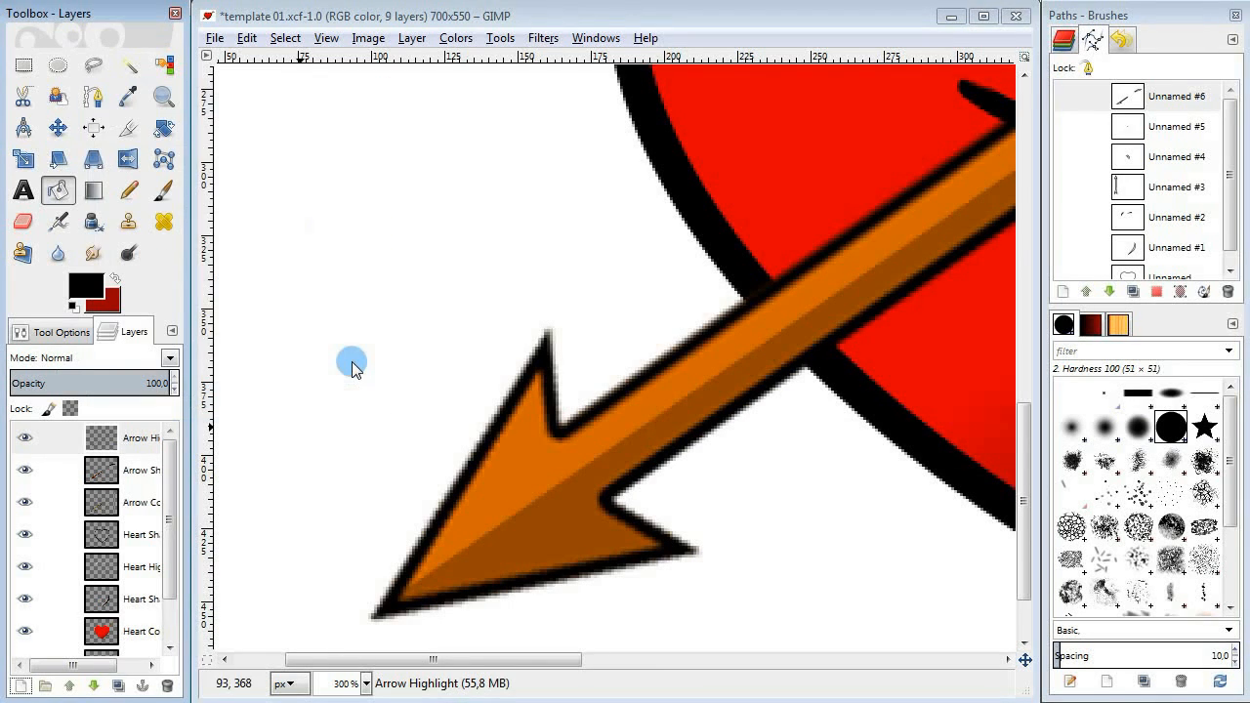